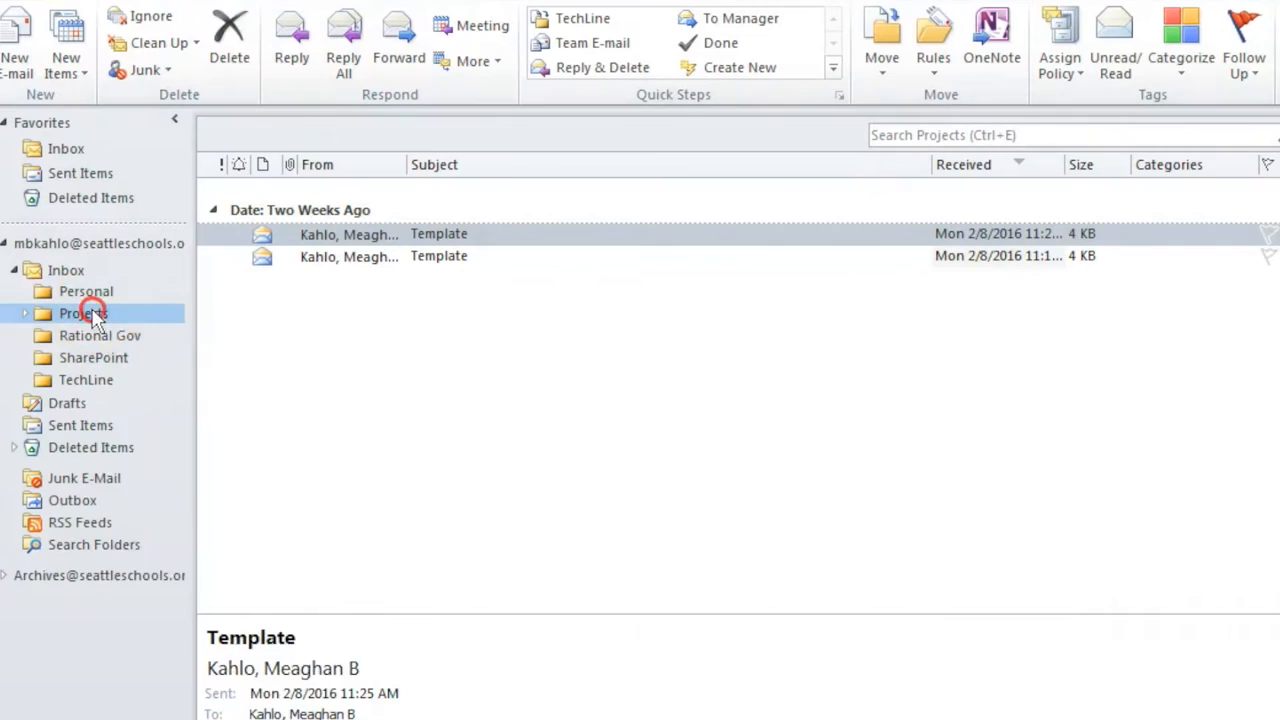
# Bring up the Properties dialog for the Projects folder from its context menu.
pyautogui.rightClick(84, 312)
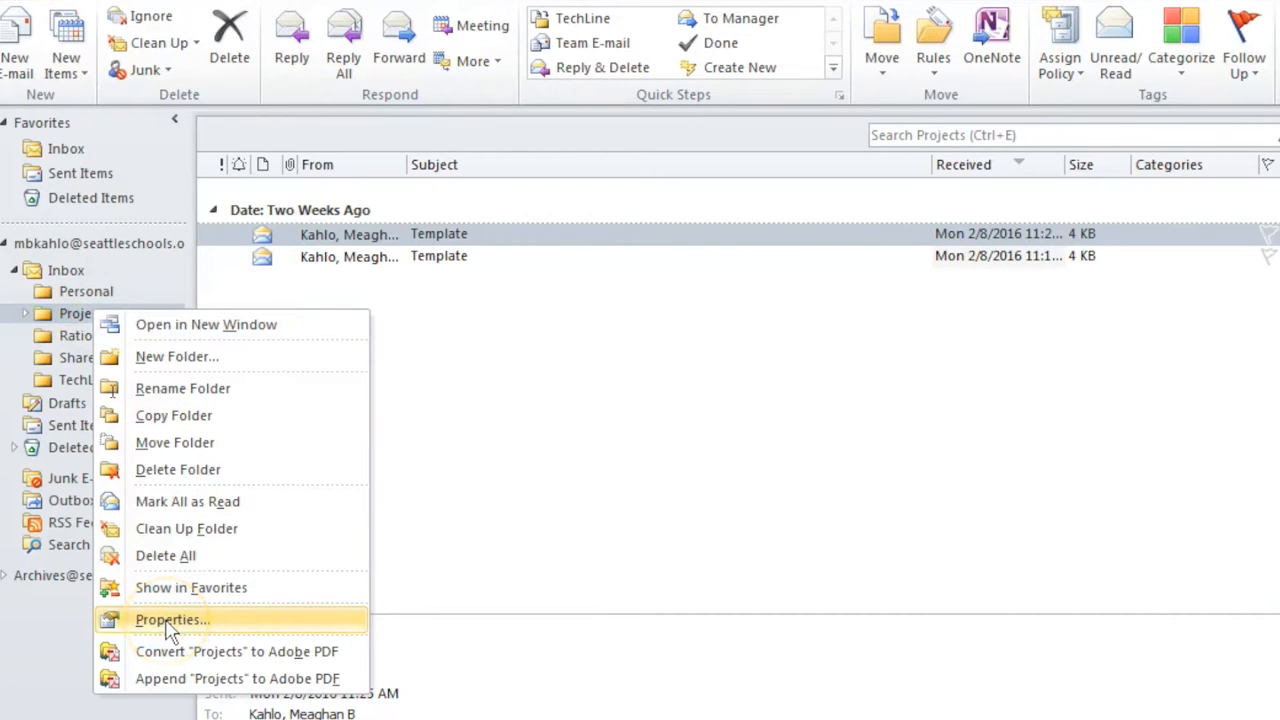
pyautogui.click(172, 620)
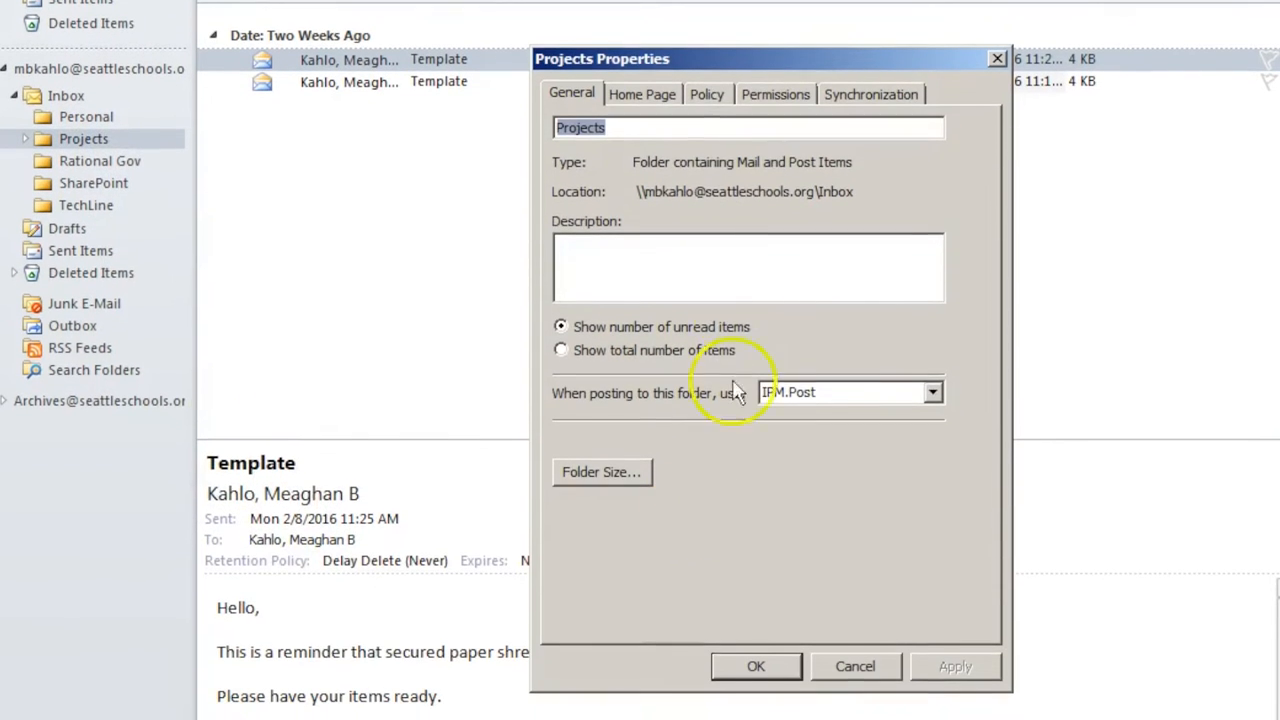
# Choose Delay Delete (Never) as the Folder Policy and acknowledge Outlook's confirmation message.
pyautogui.click(706, 94)
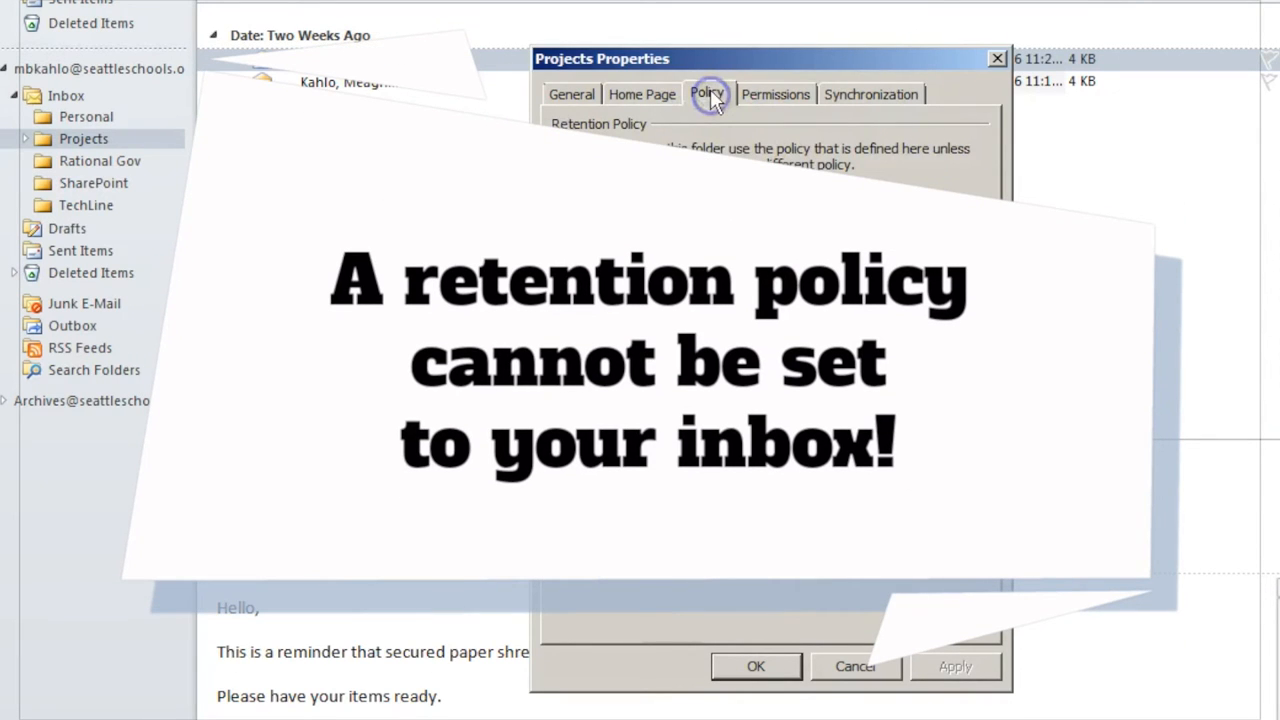
pyautogui.click(706, 94)
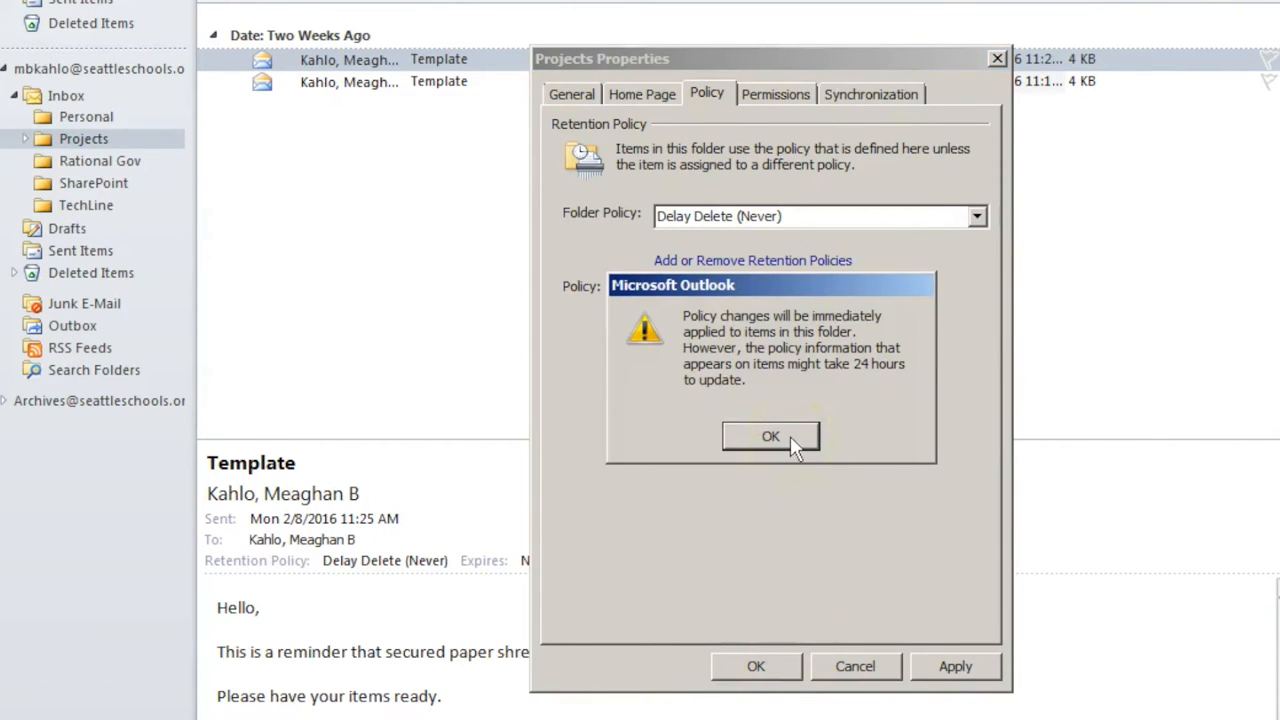
pyautogui.click(770, 436)
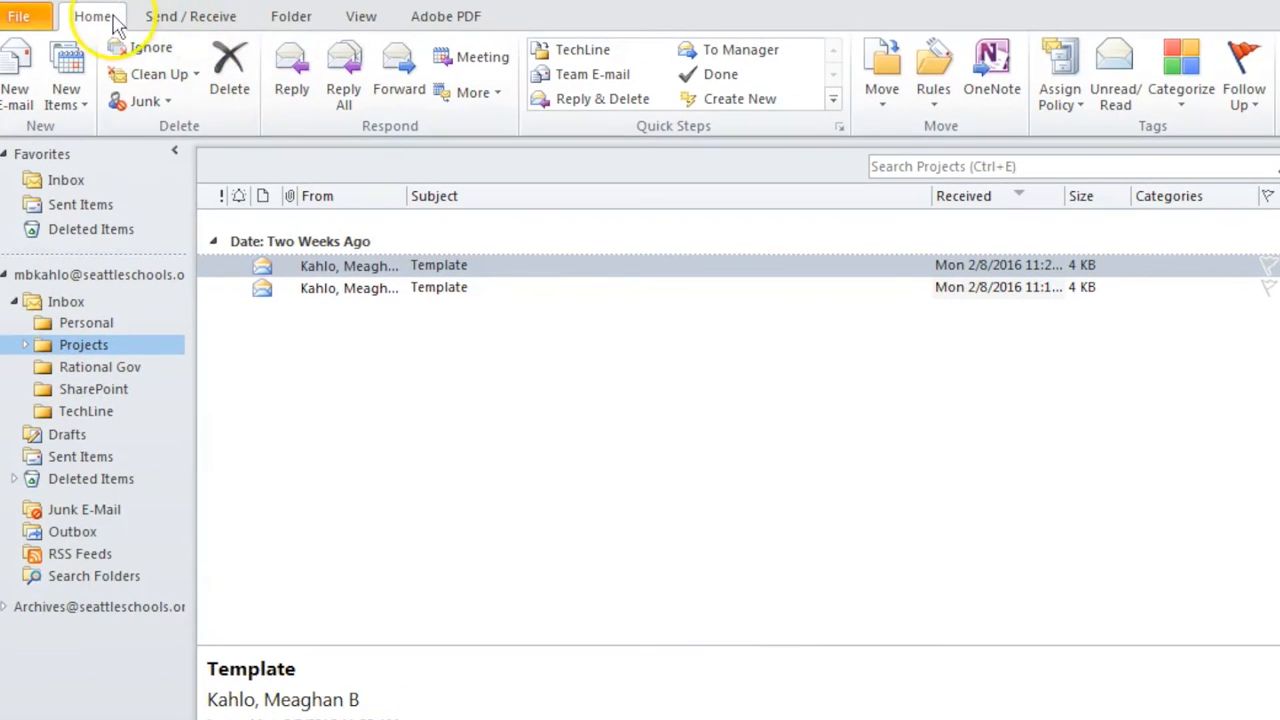
# Reopen Folder Properties from the Folder ribbon and list the Folder Policy choices showing Delay Delete (Never).
pyautogui.click(292, 16)
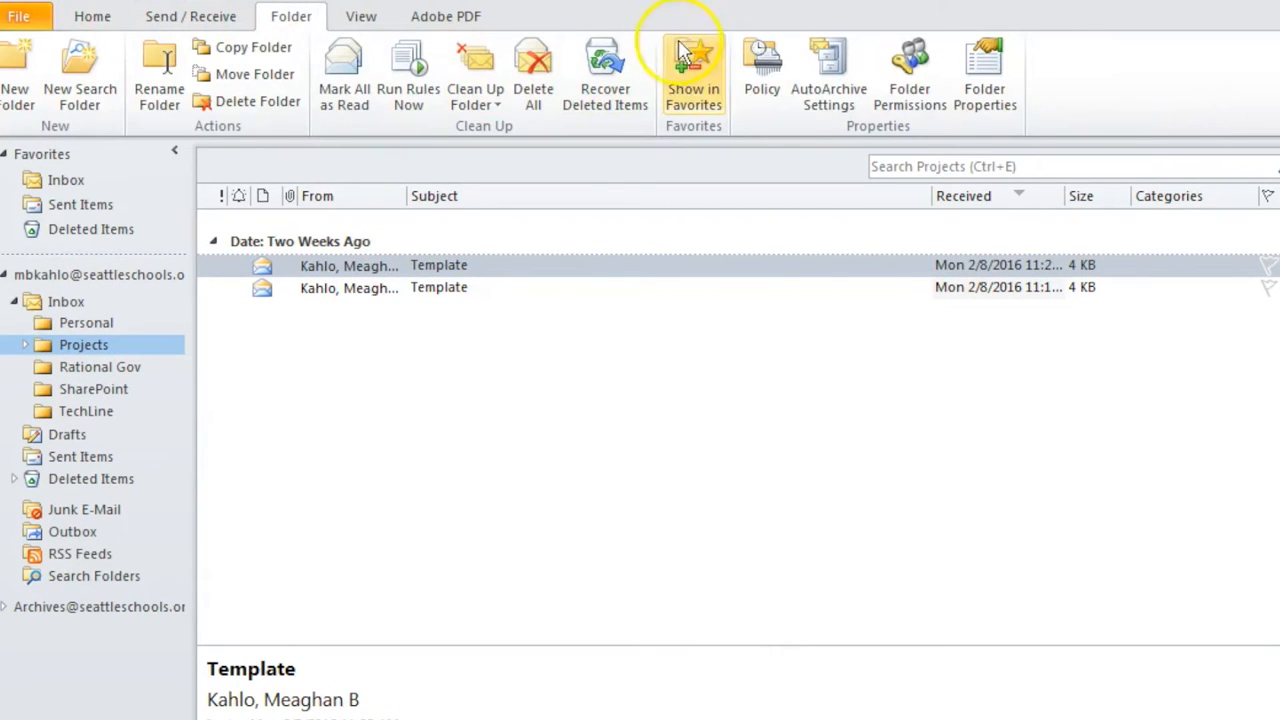
pyautogui.click(984, 76)
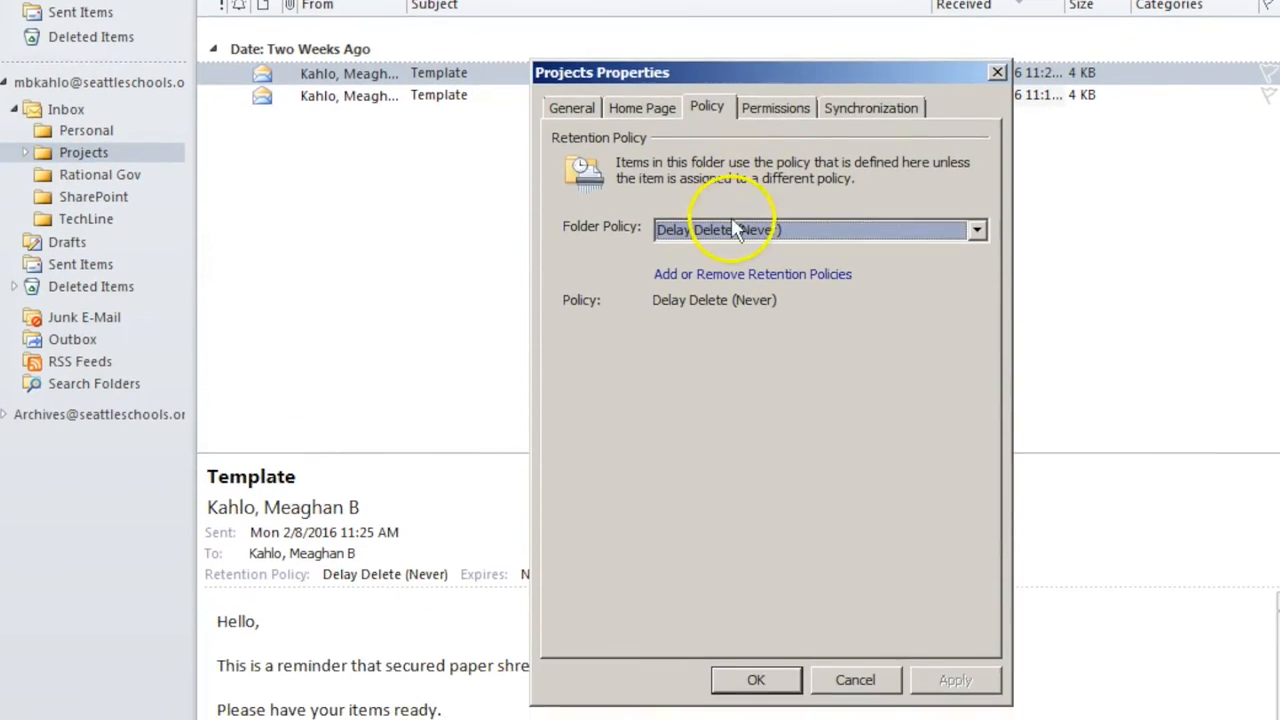
pyautogui.click(976, 228)
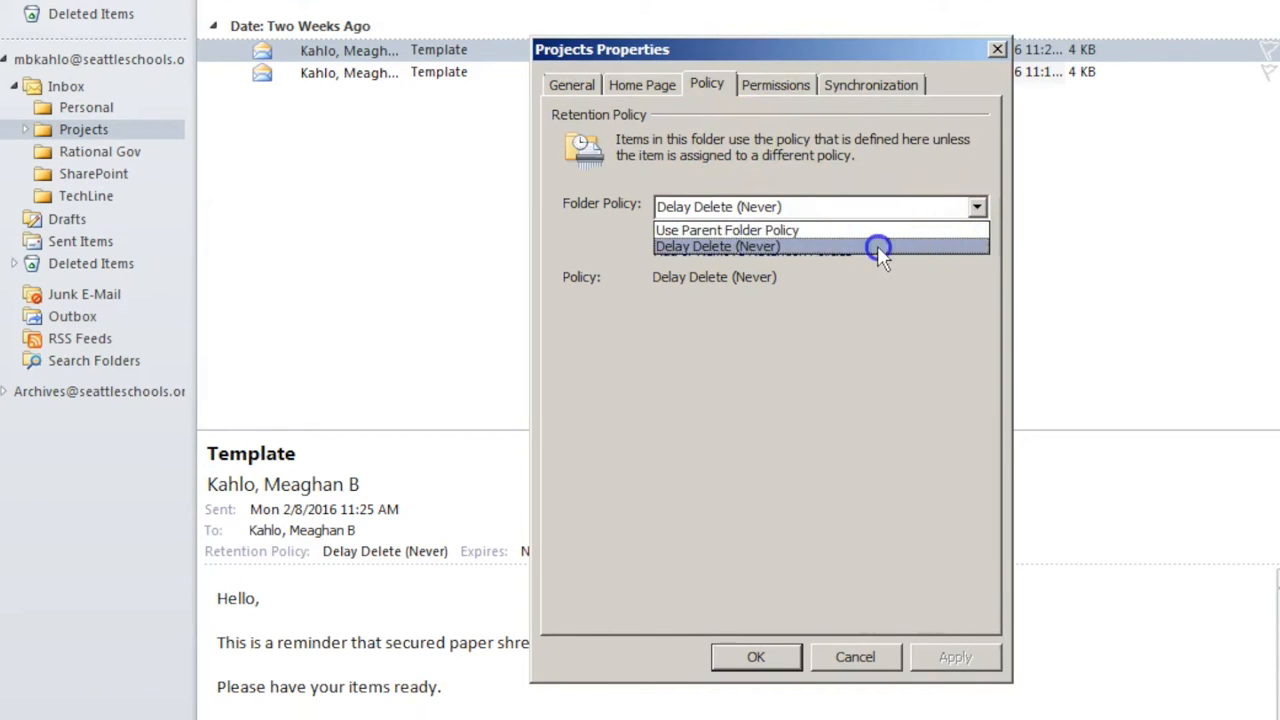